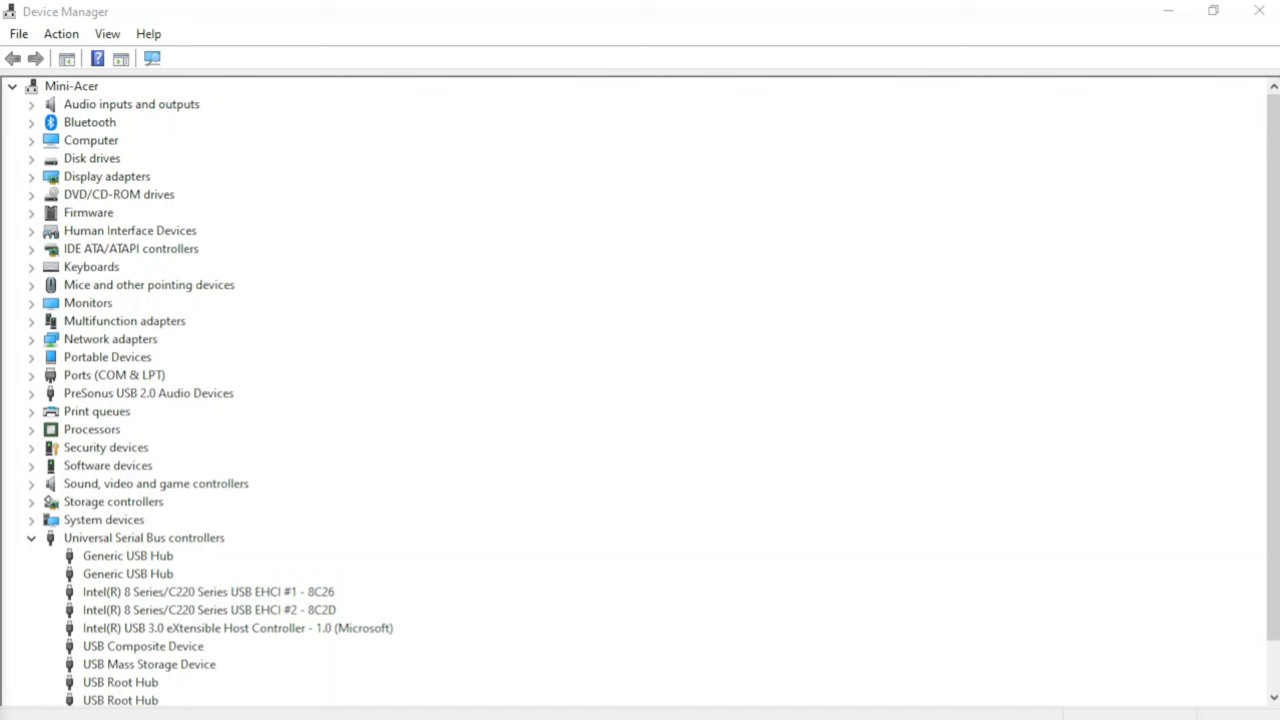
scroll(down, 3)
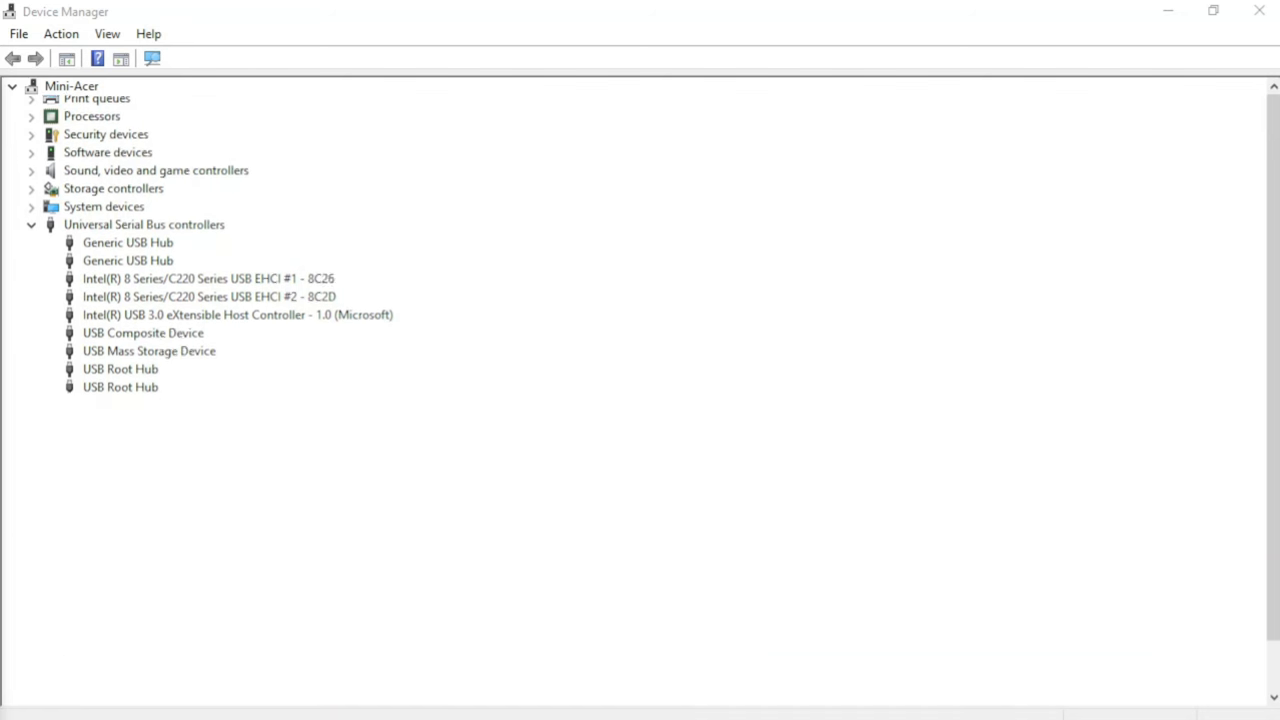